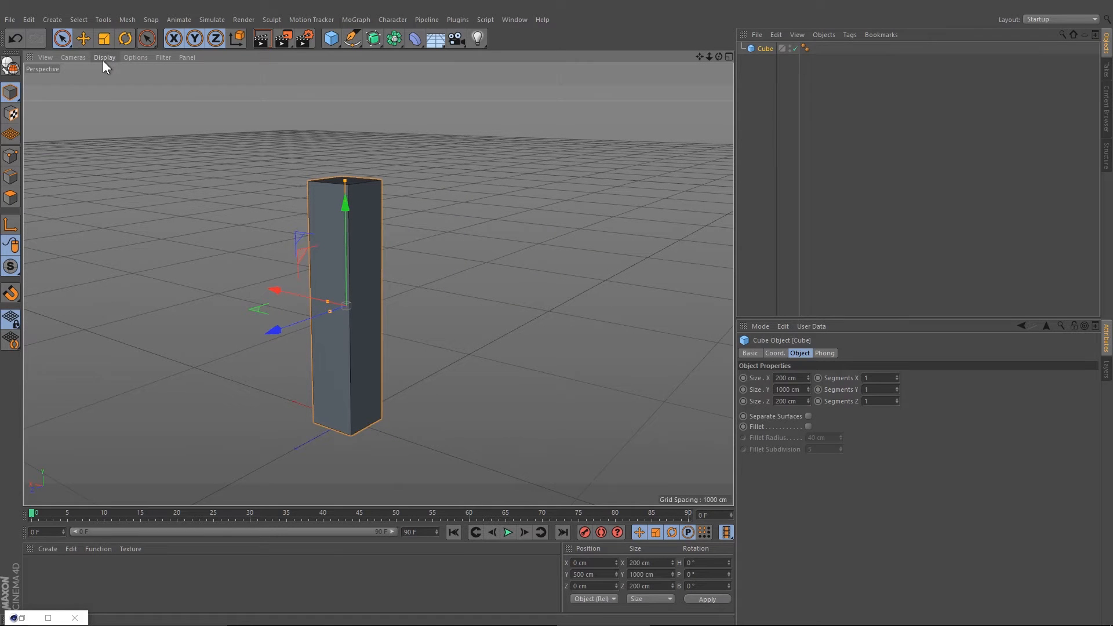
Switch the viewport display to Quick Shading
click(105, 57)
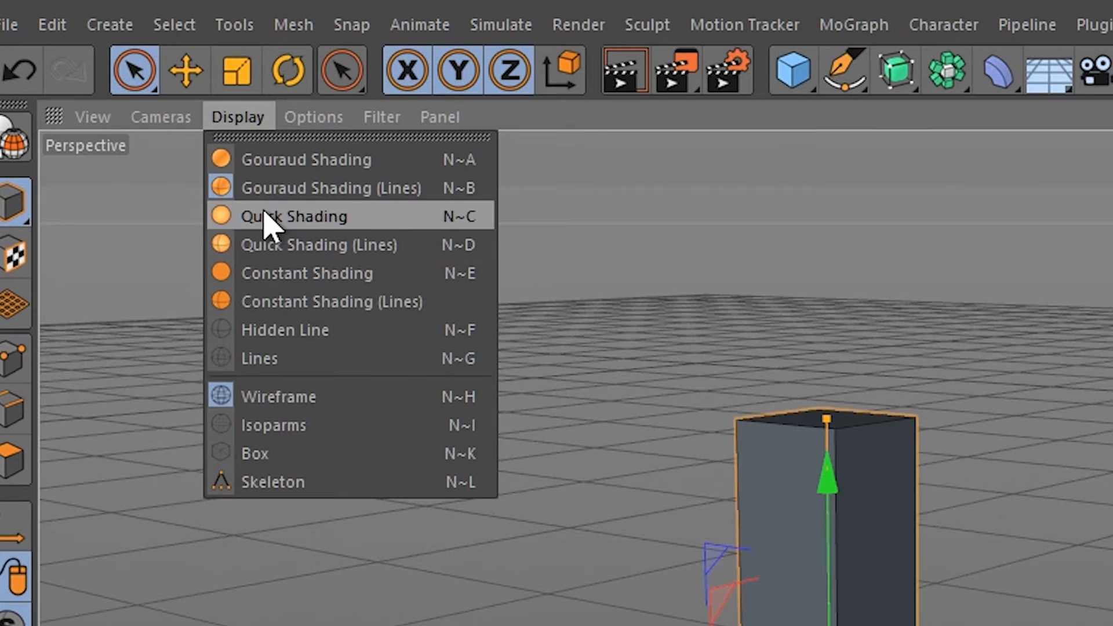
click(294, 216)
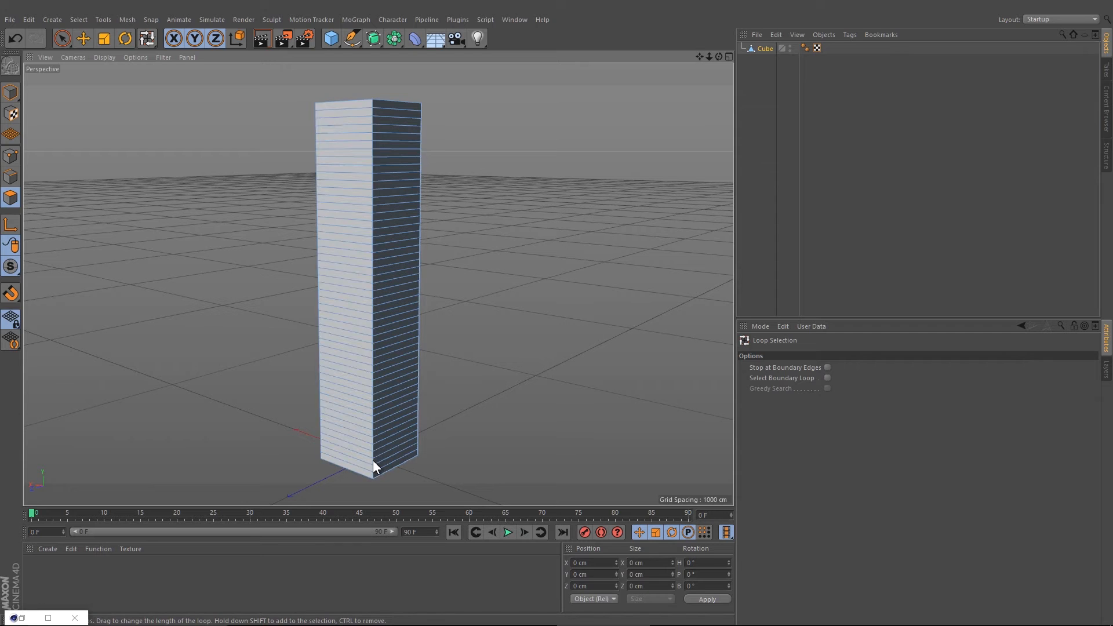
mouse_move(374, 471)
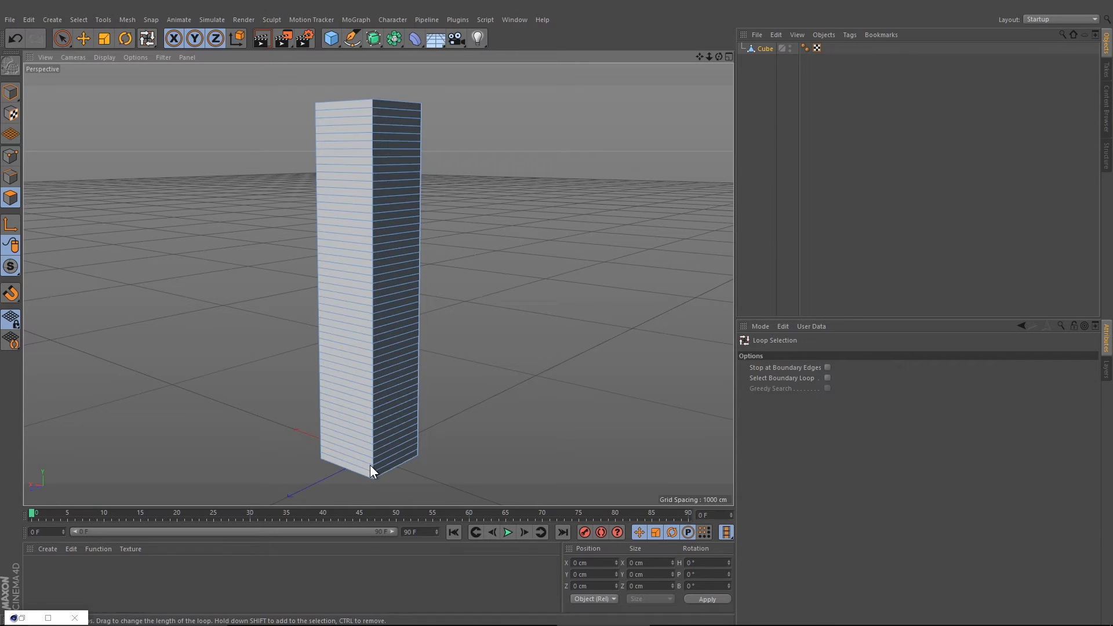
Select alternating floor bands of faces and save them as a polygon selection
click(341, 454)
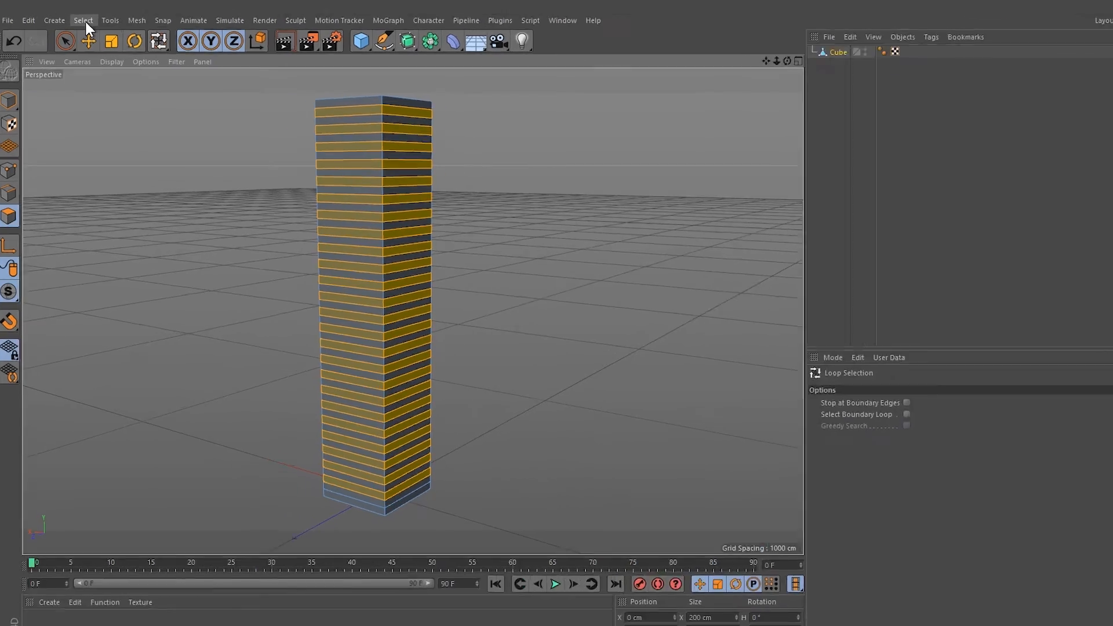
click(83, 20)
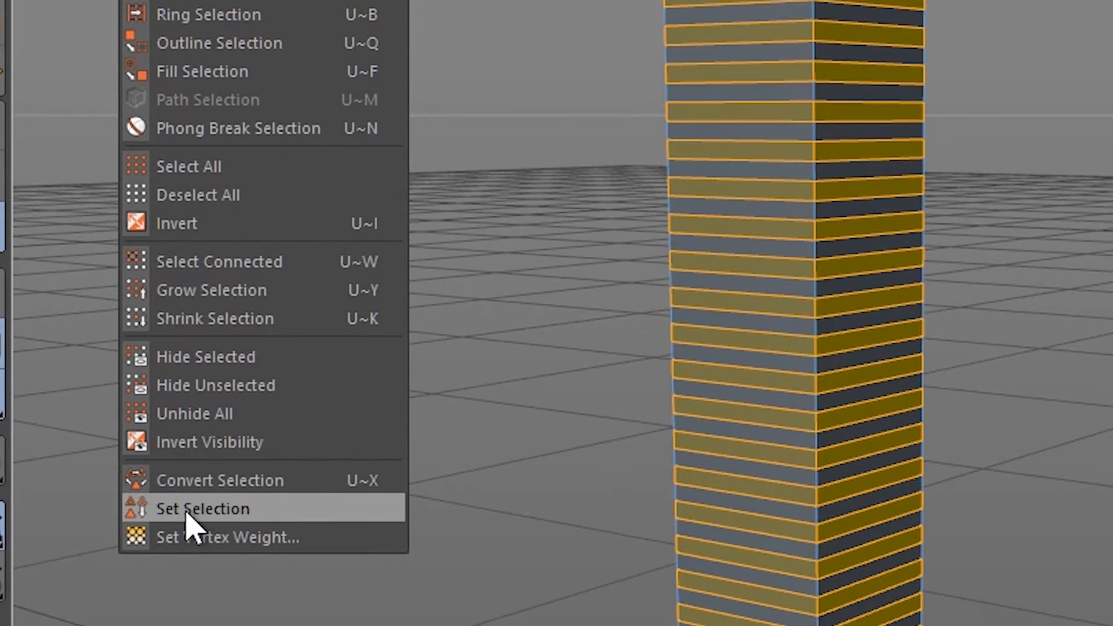
click(202, 509)
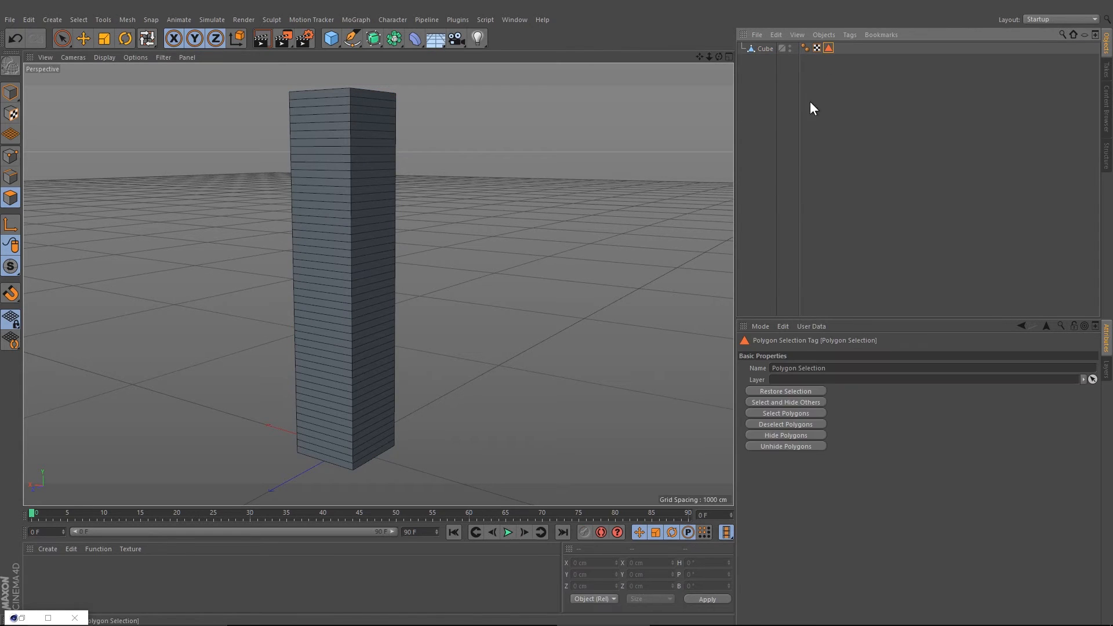
Rename the polygon selection tag to 'windows' and extrude the bands by 10 cm
text(w)
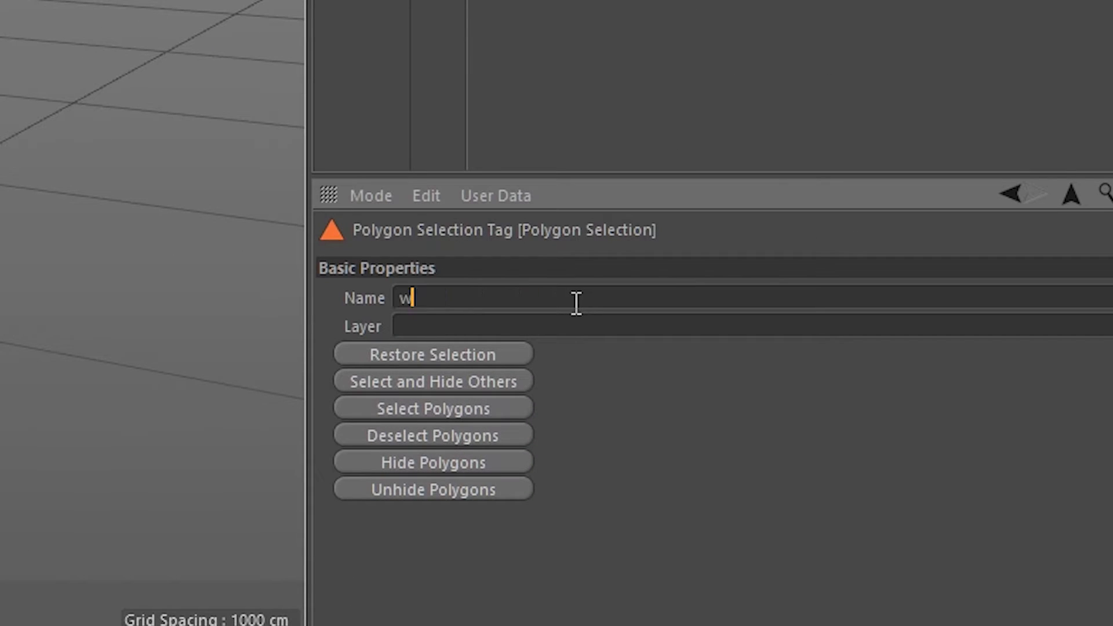
text(indows)
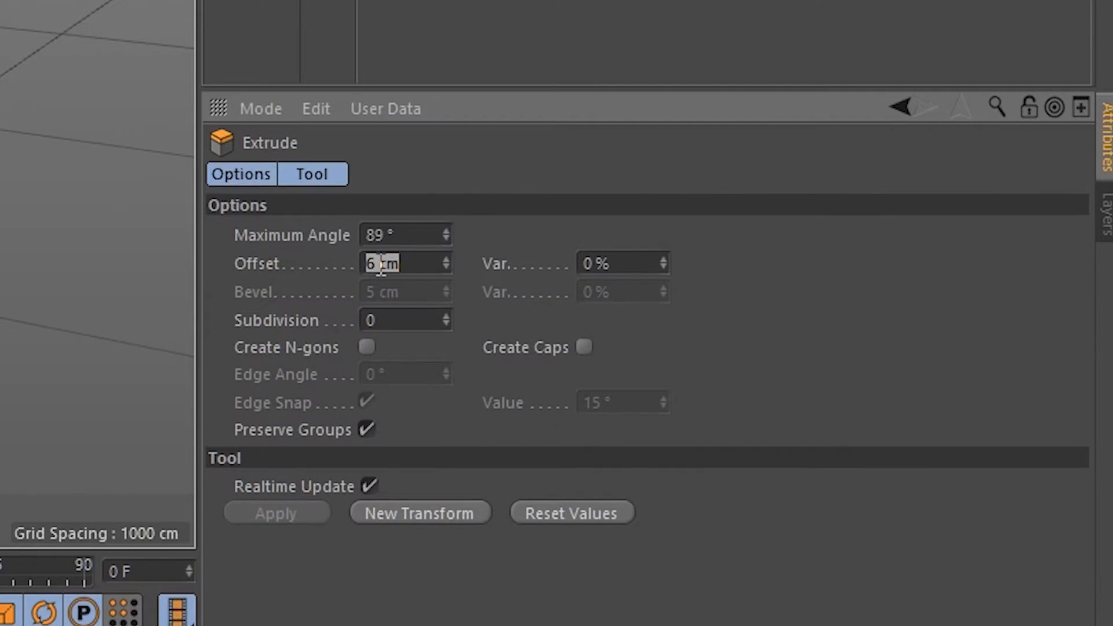
text(10)
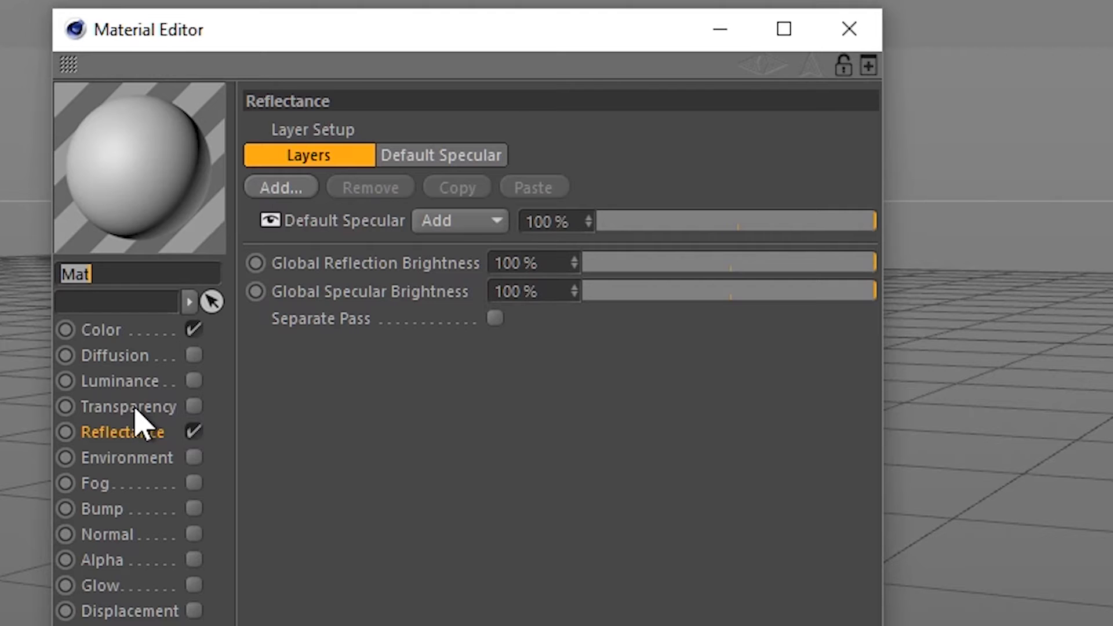
Enable transparency on the window material with a refraction of 1.52
click(127, 406)
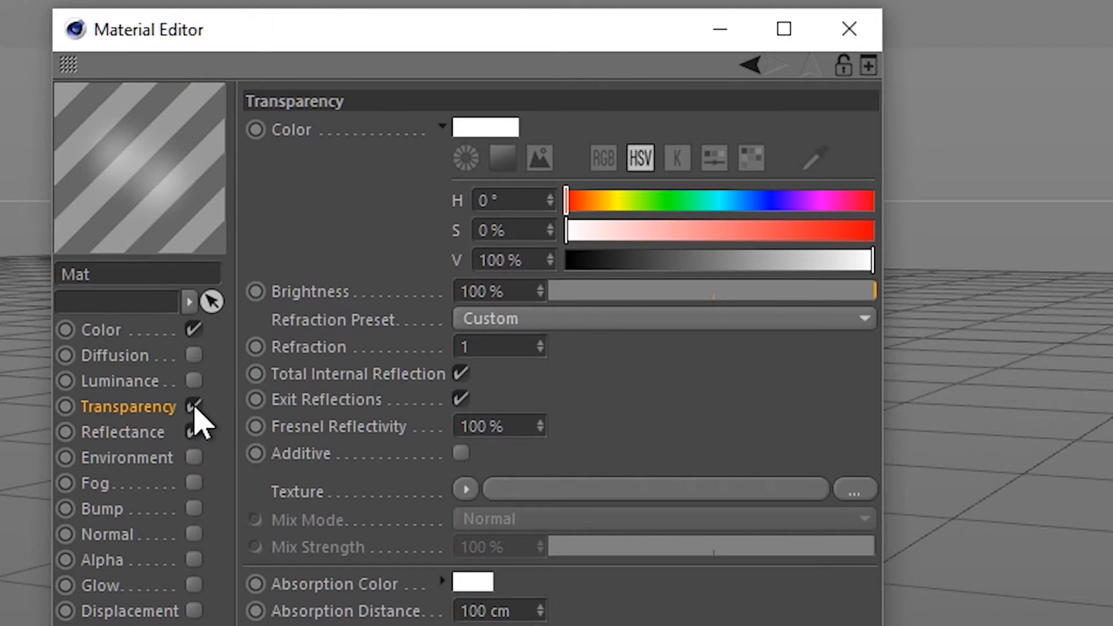
click(497, 347)
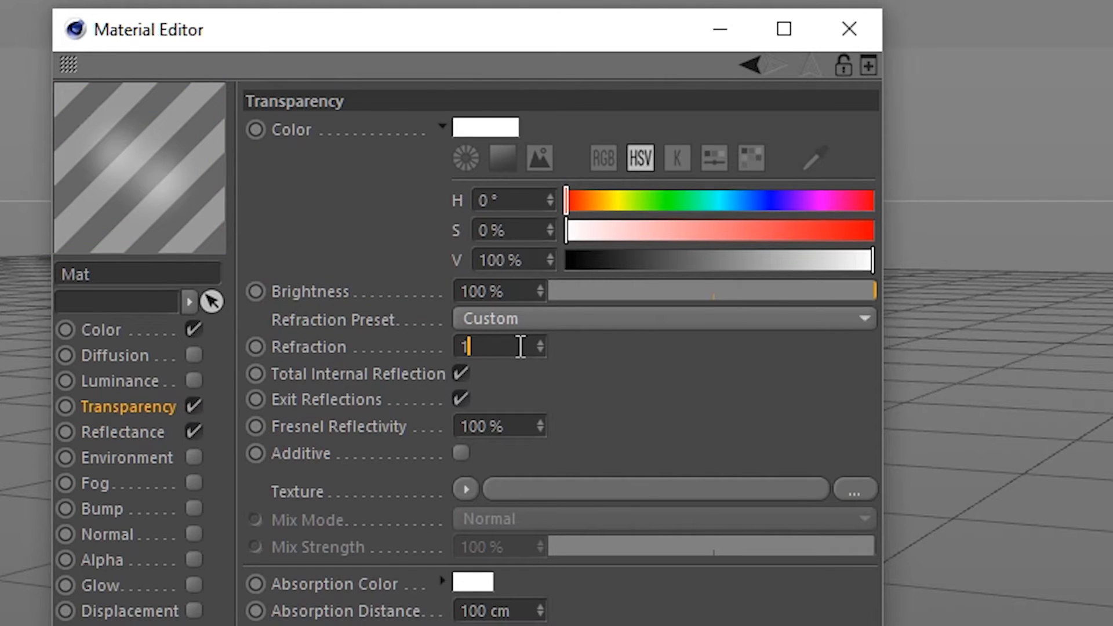
text(.52)
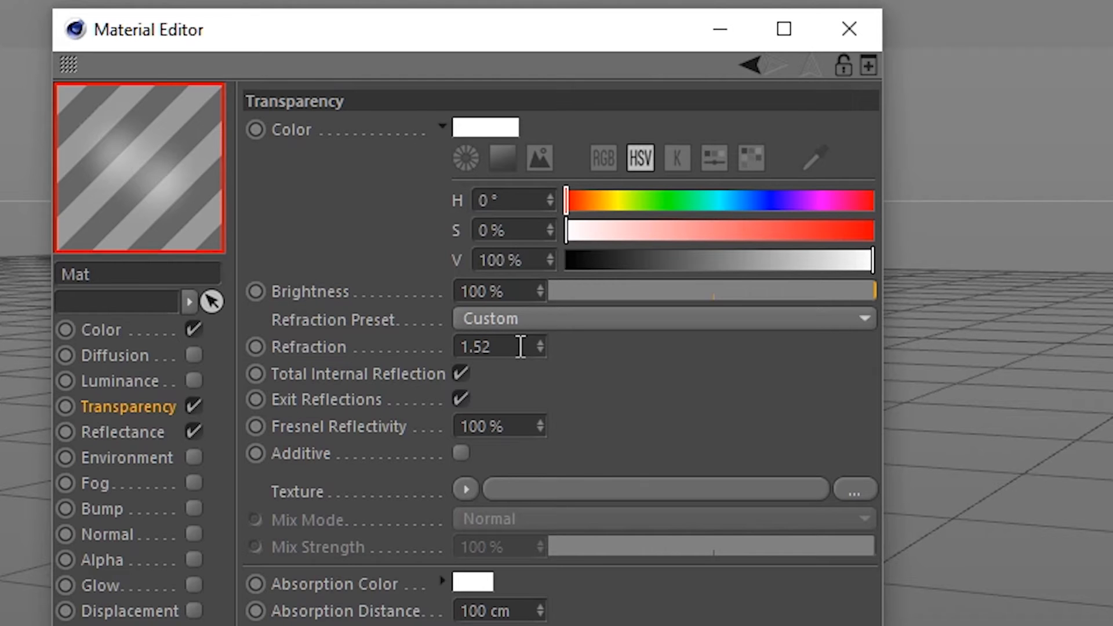
click(849, 29)
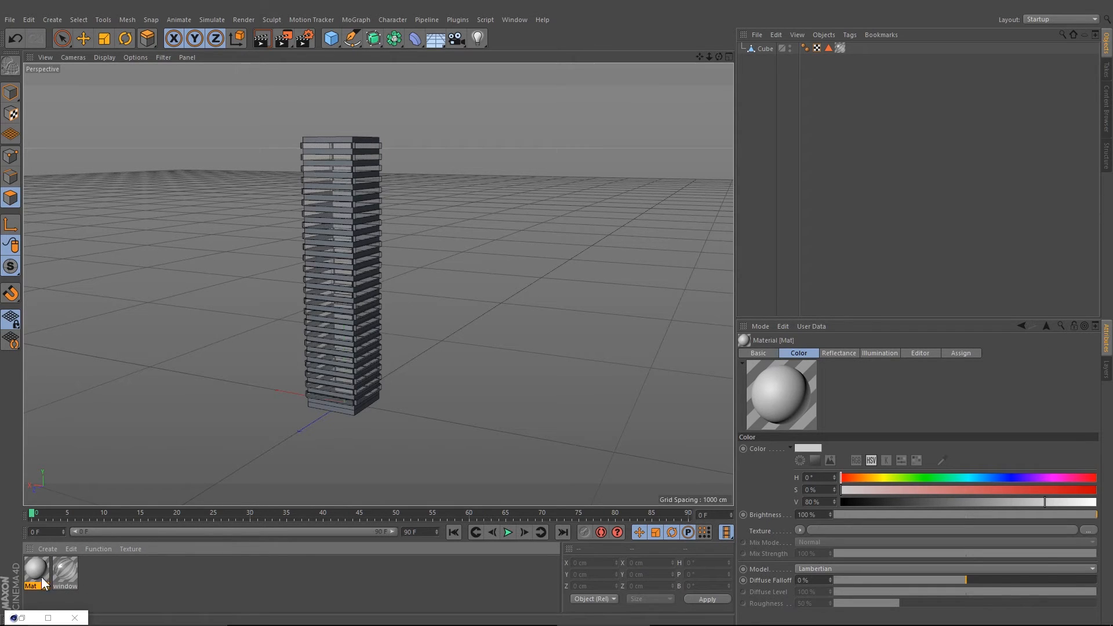
mouse_move(36, 568)
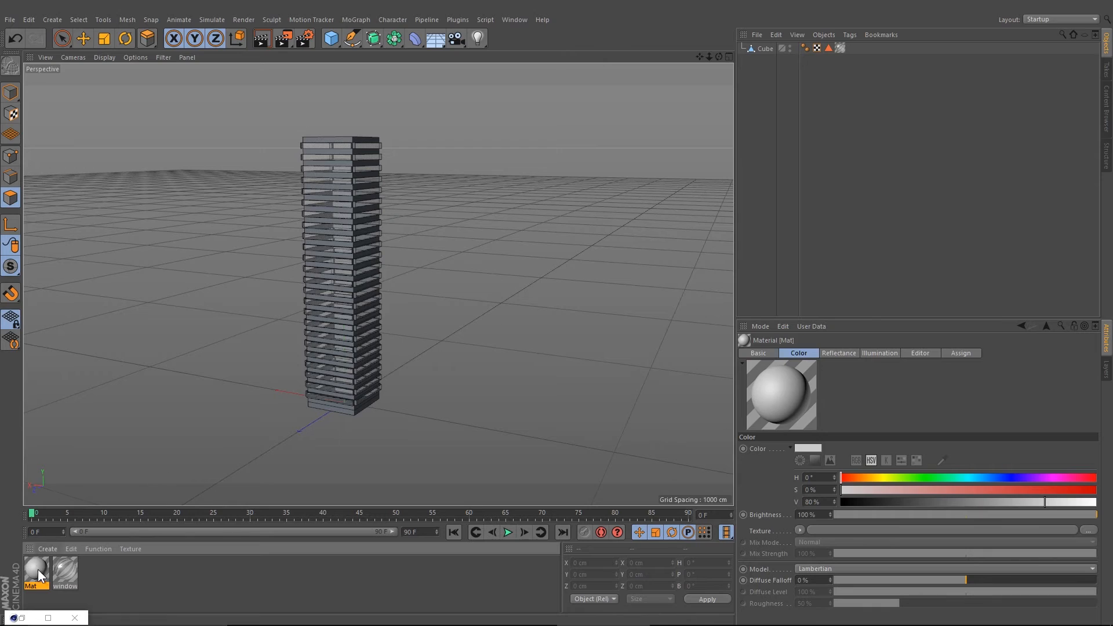
Give Mat a dark grey colour and a 50% reflectance layer
double_click(35, 570)
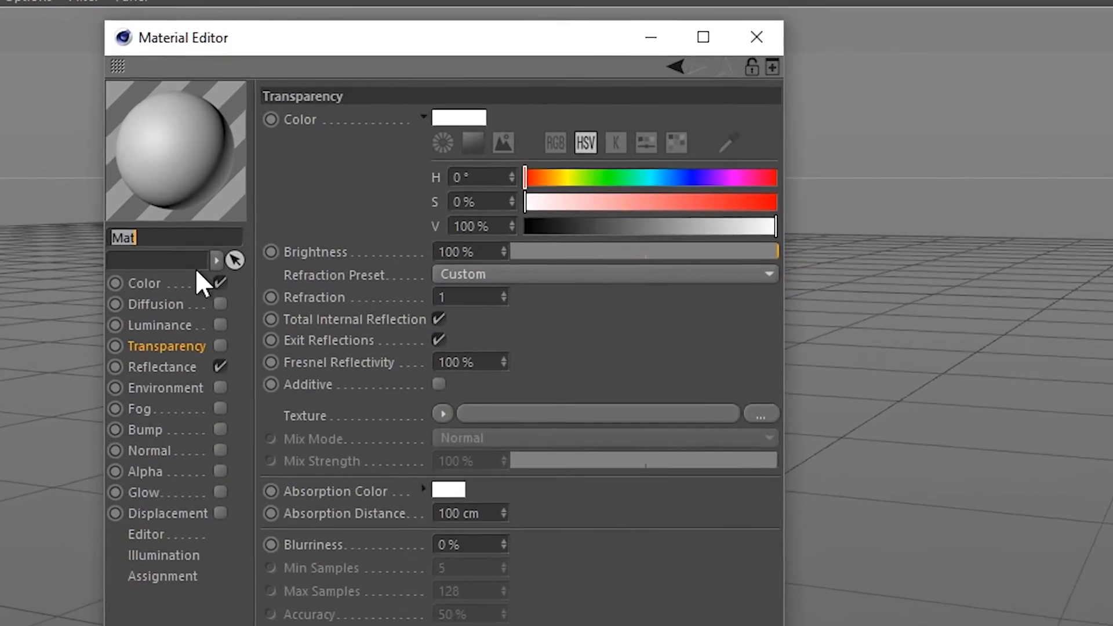
click(146, 282)
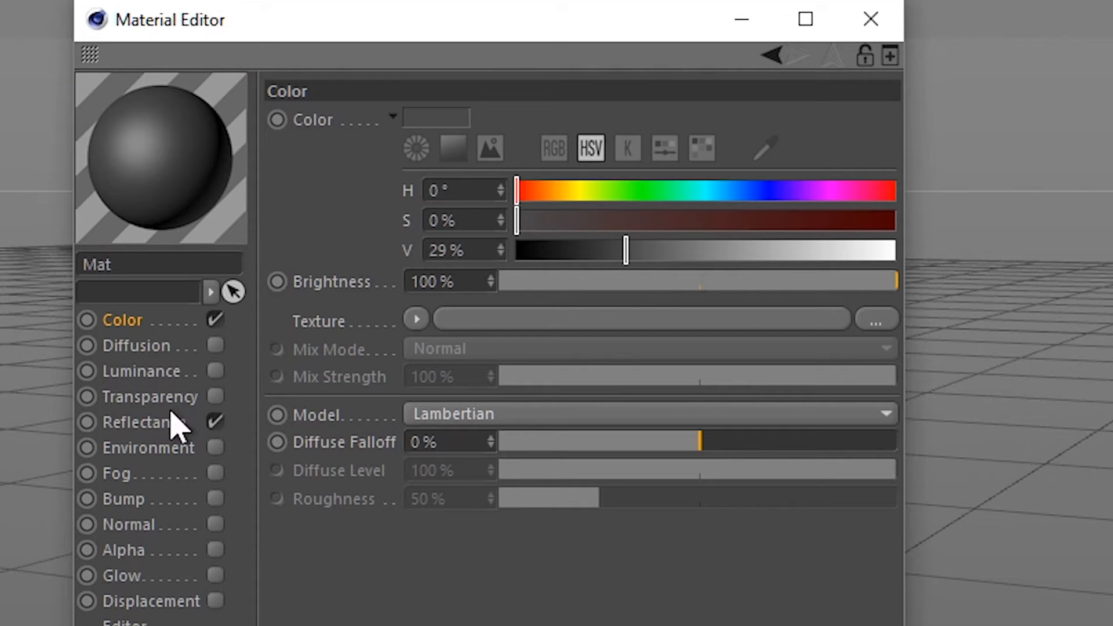
click(150, 396)
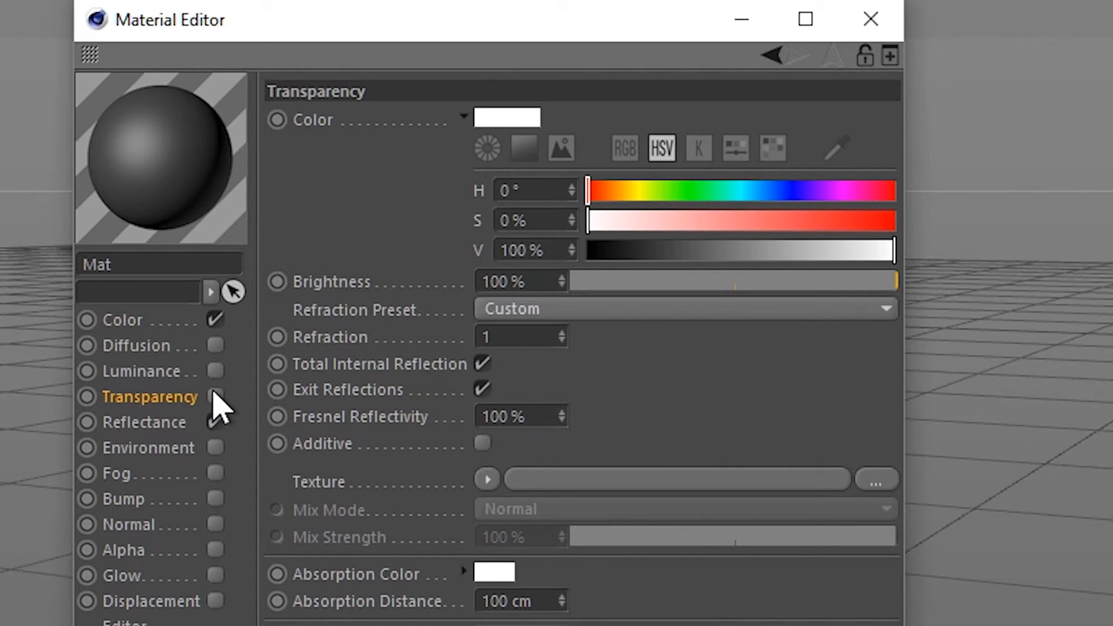
click(149, 421)
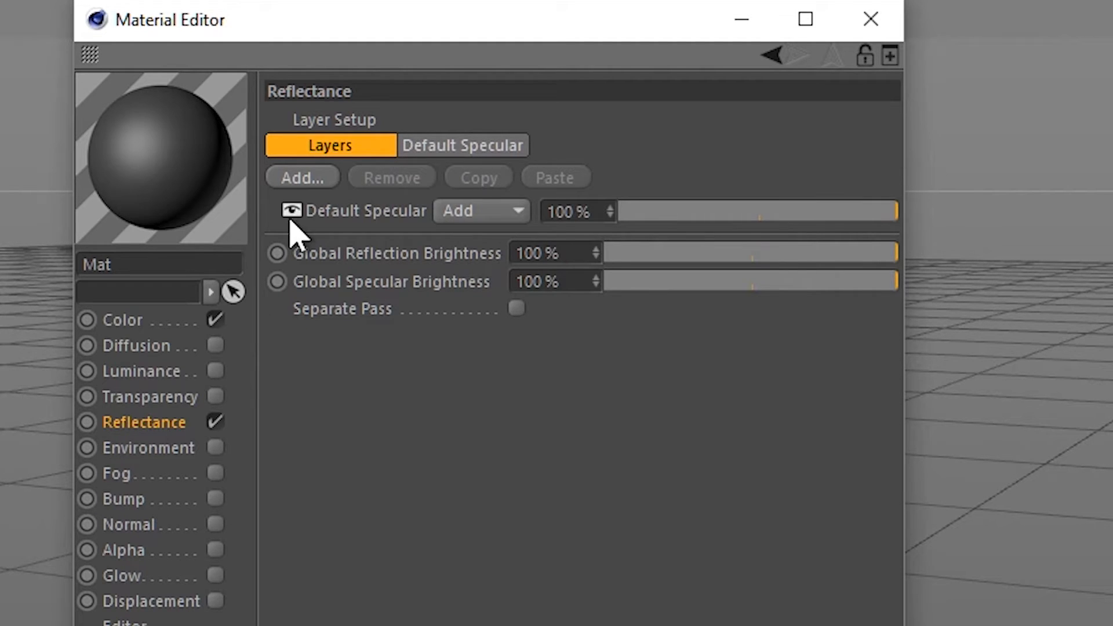
click(301, 177)
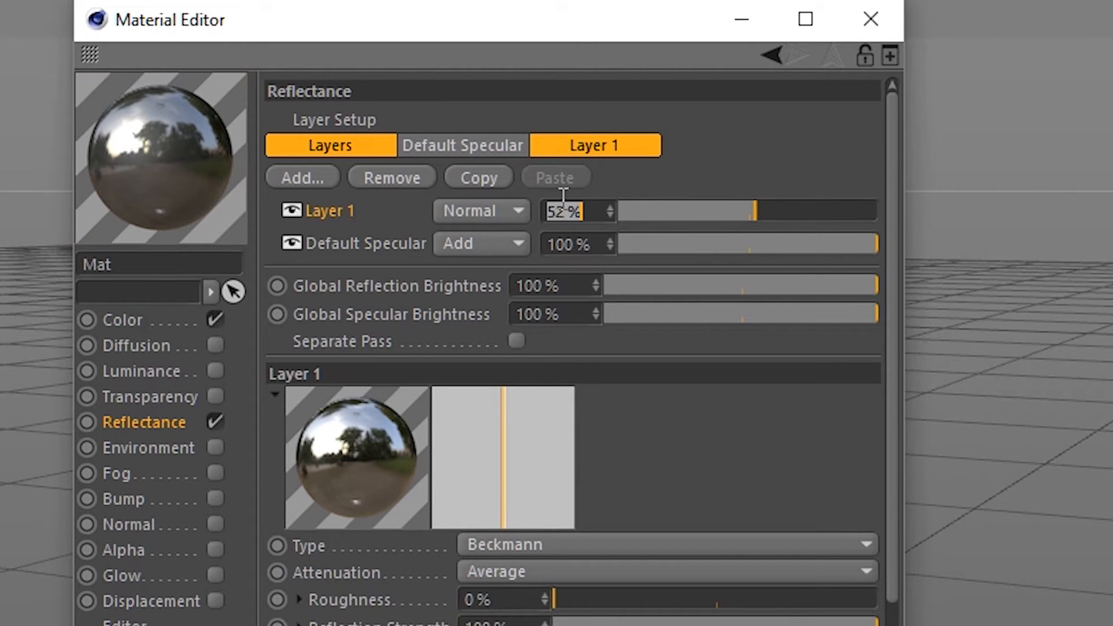
click(569, 244)
text(50)
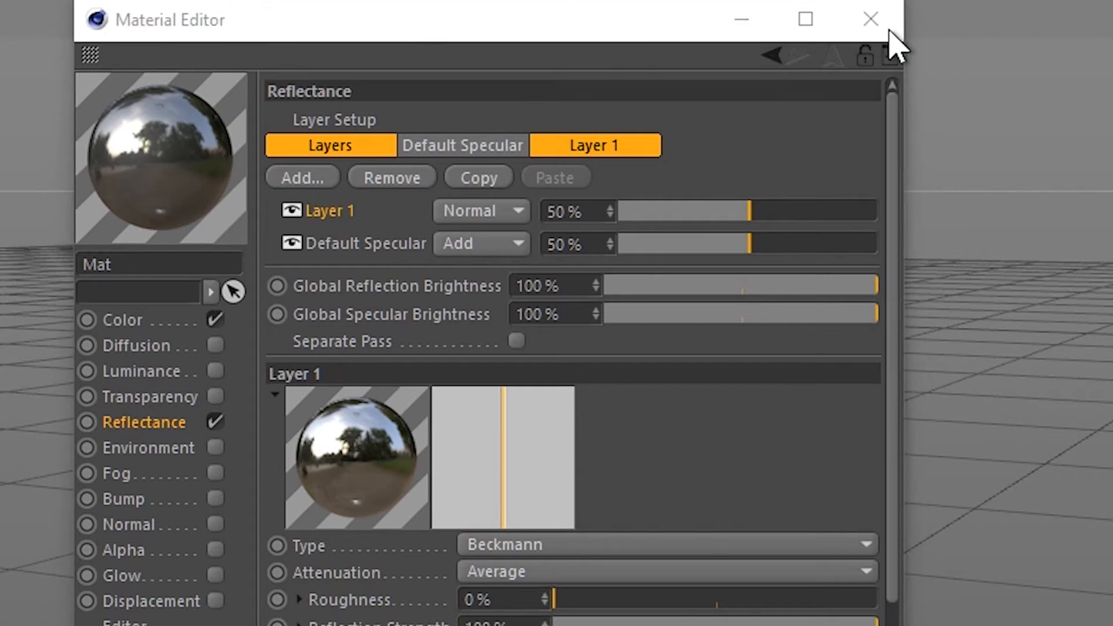
click(870, 20)
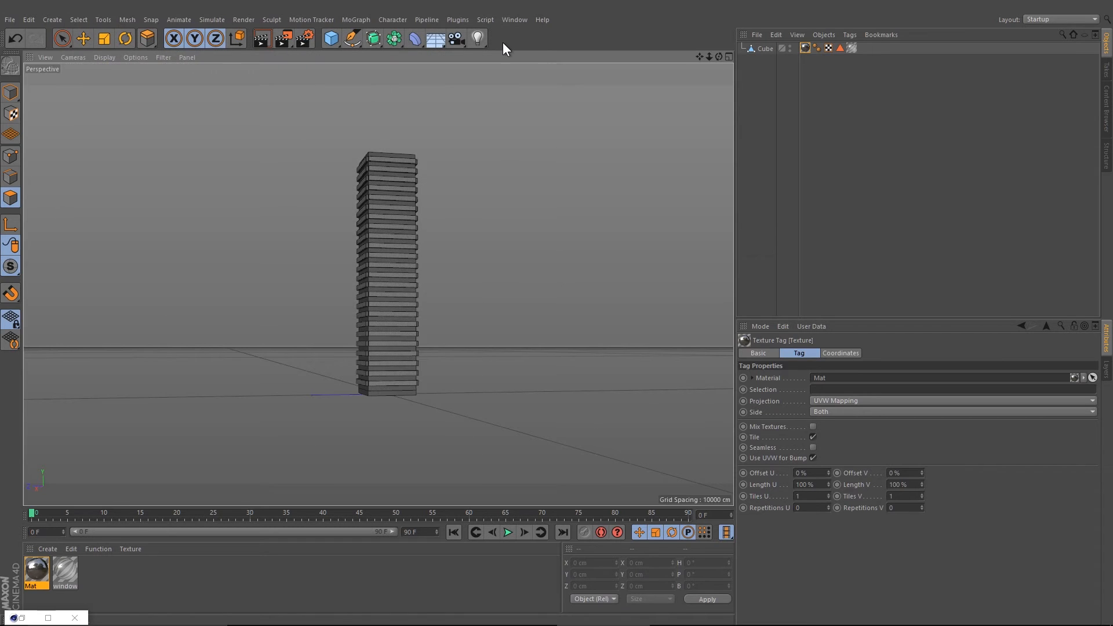
Add a floor and a physical sky to the scene
click(435, 39)
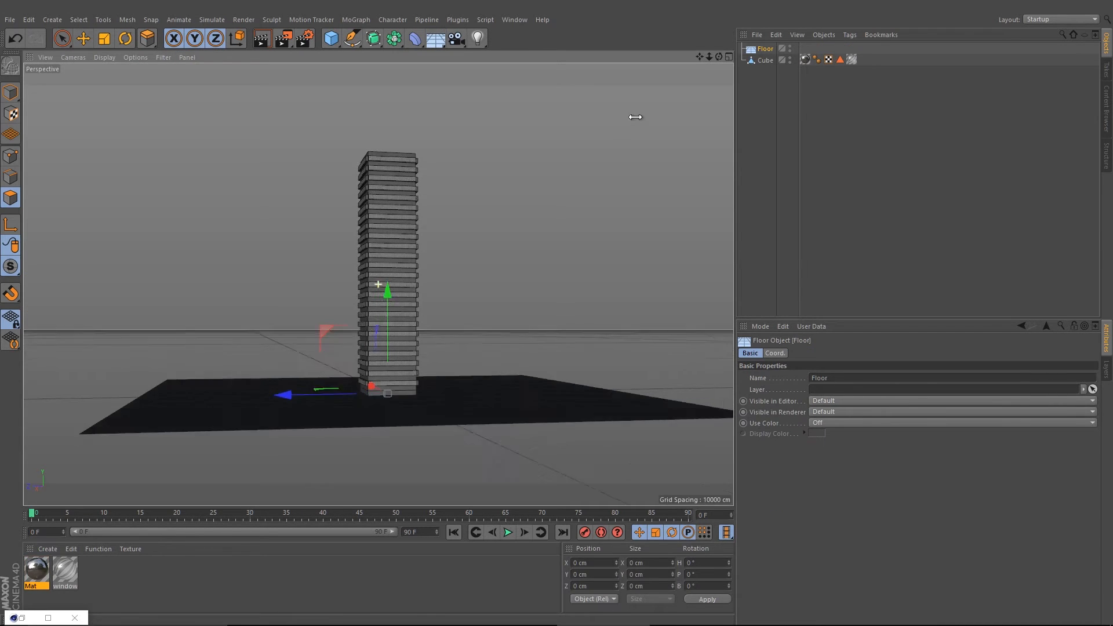
click(455, 38)
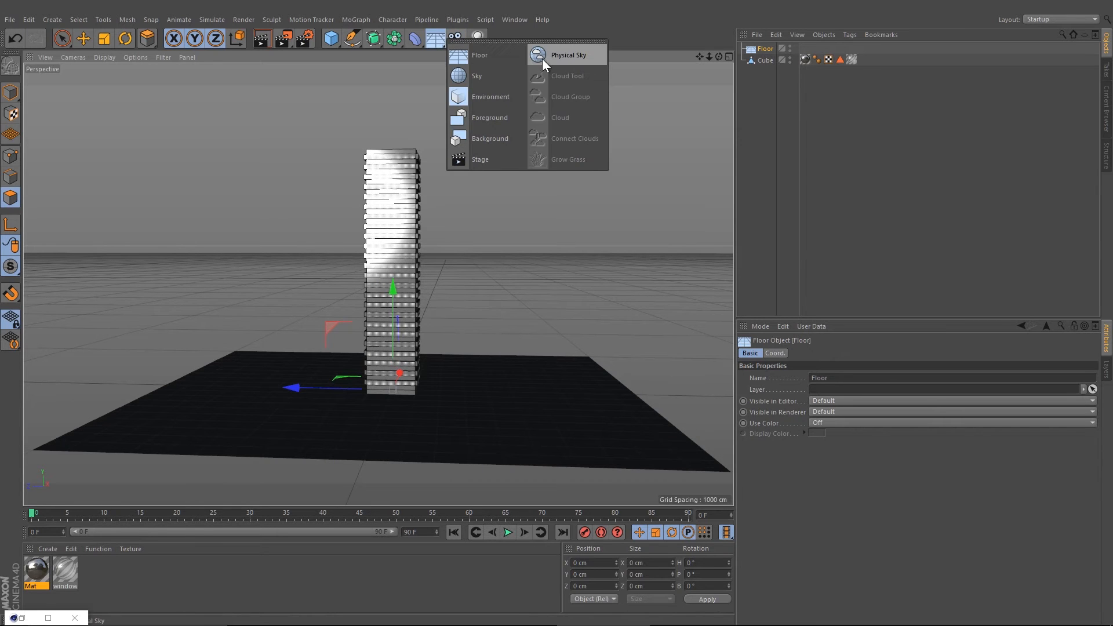
click(567, 55)
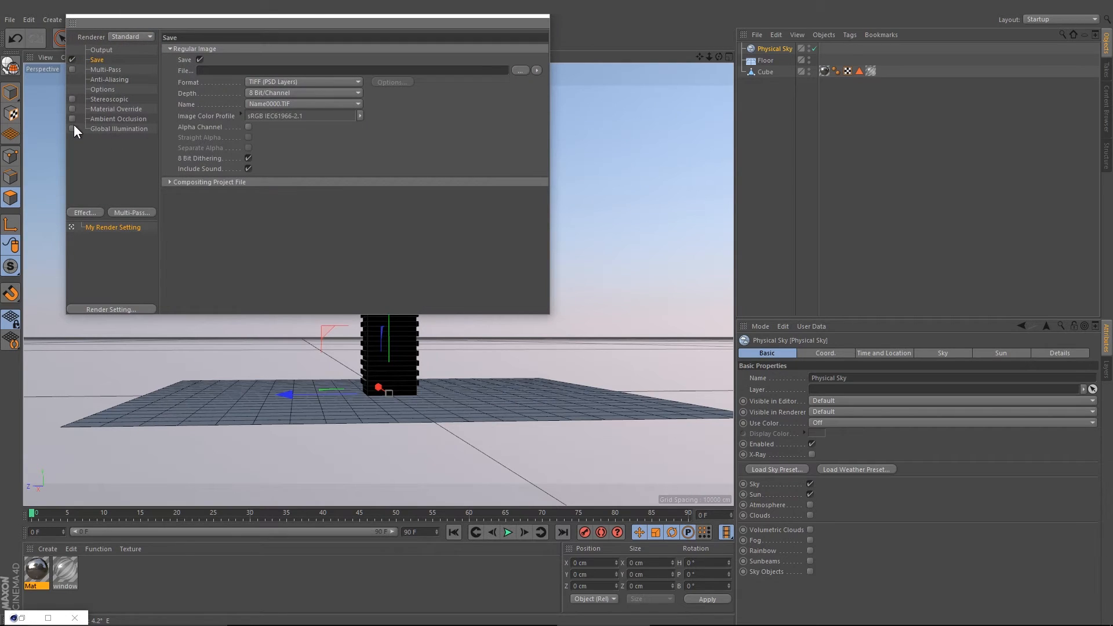
Enable ambient occlusion and global illumination in the render settings
click(117, 118)
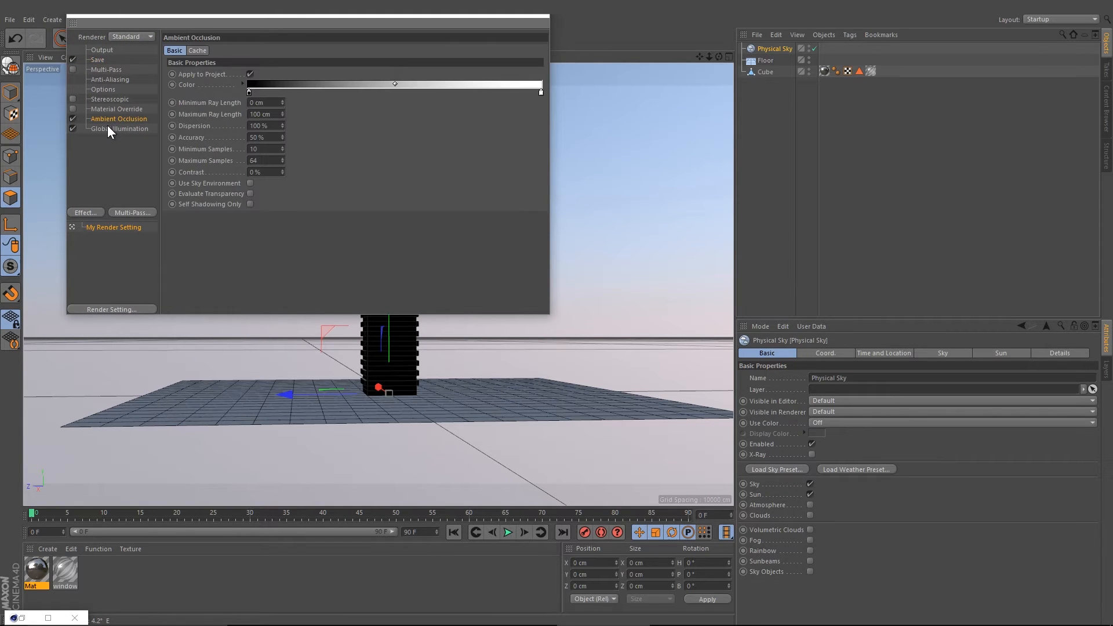
click(120, 129)
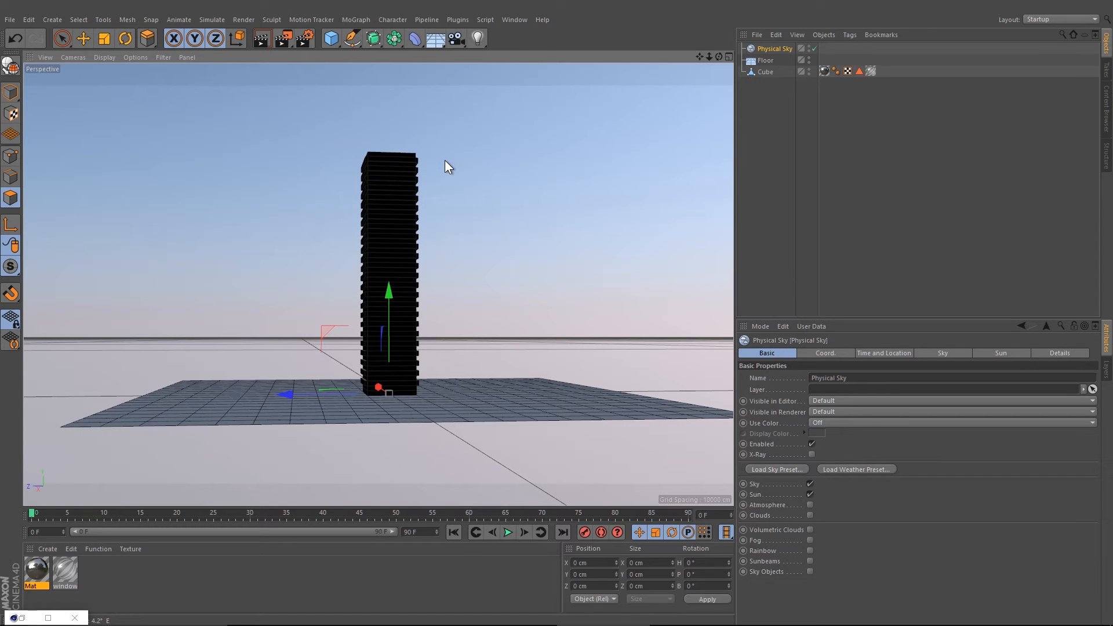
click(261, 38)
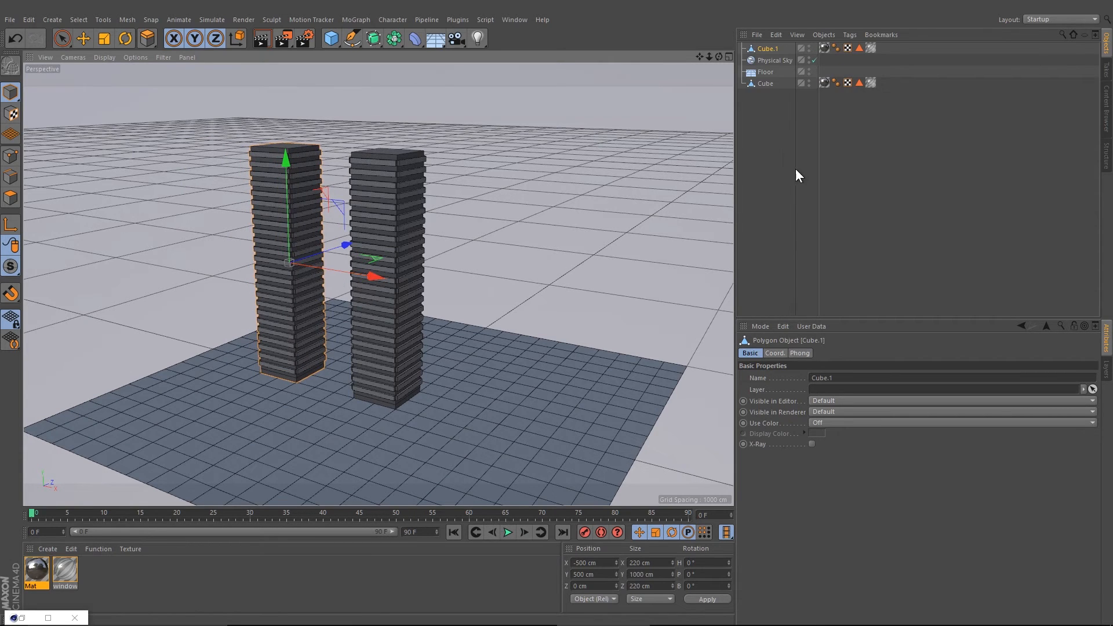
Add a Twist deformer fitted to the tower's size
click(765, 83)
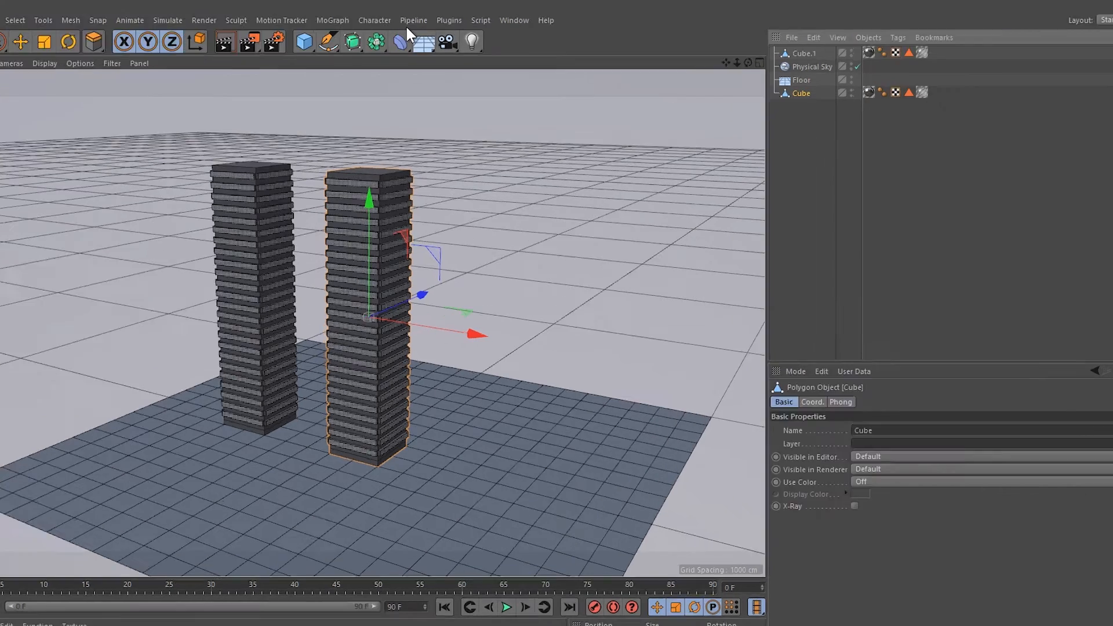
click(399, 41)
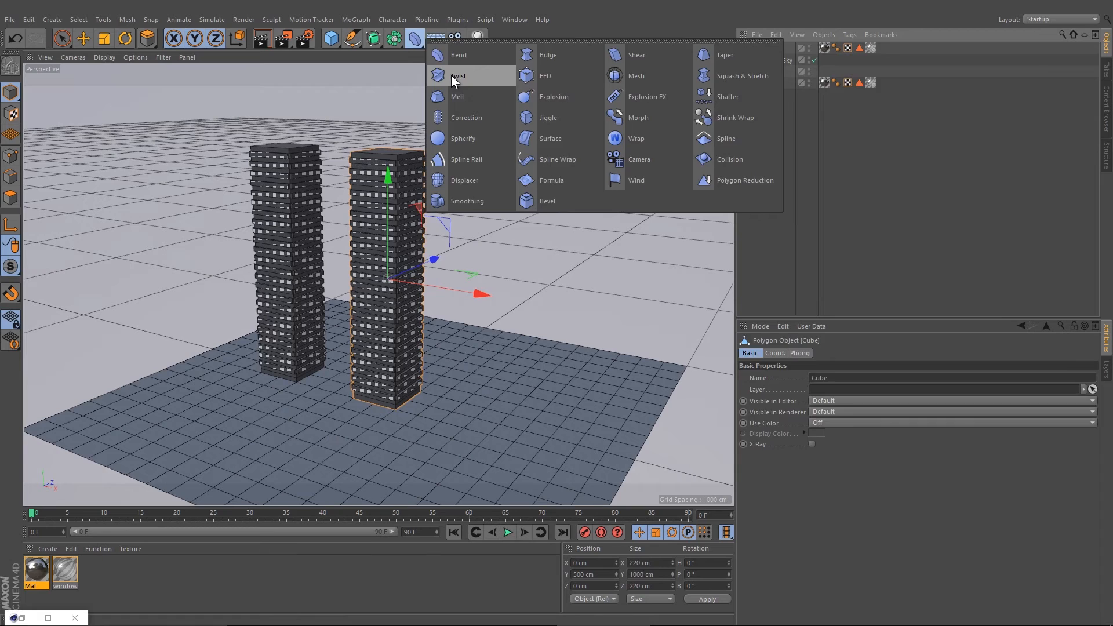
click(459, 75)
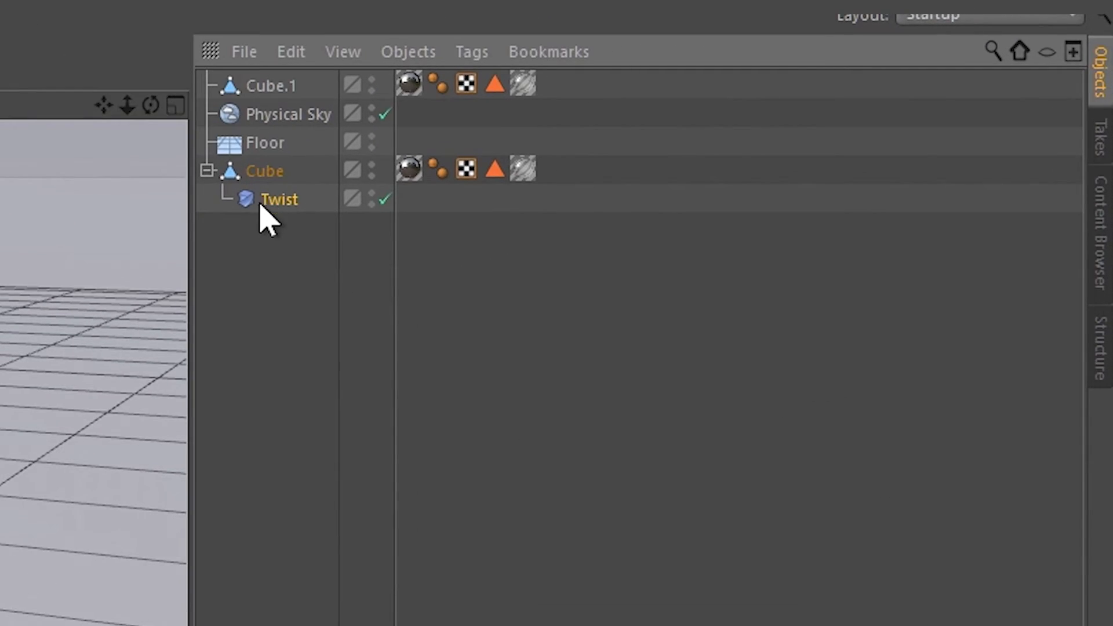
click(279, 199)
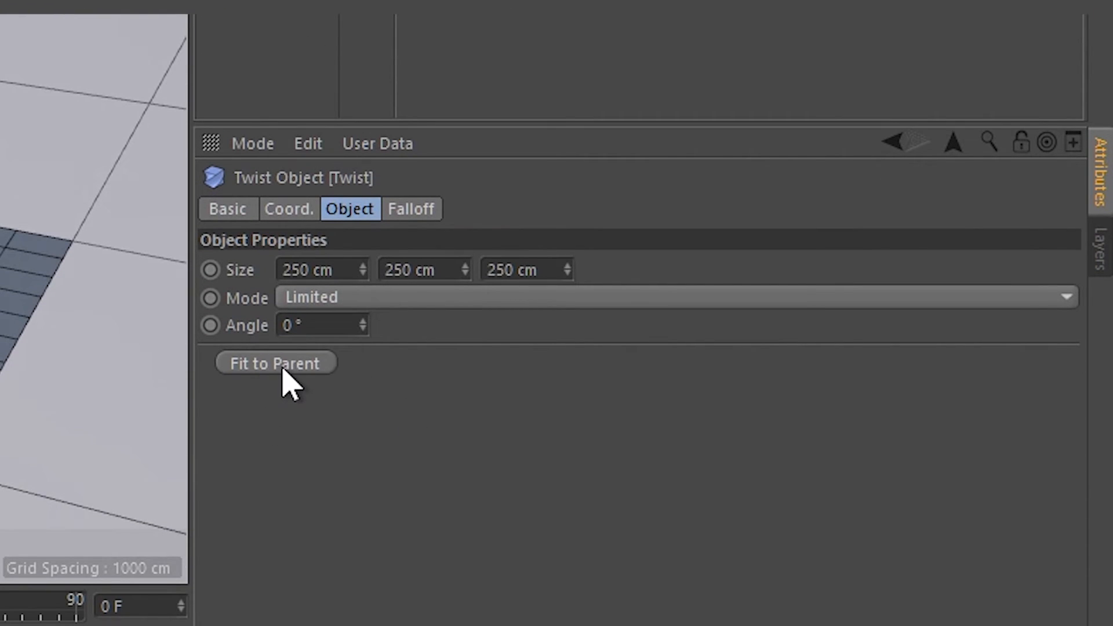
click(275, 363)
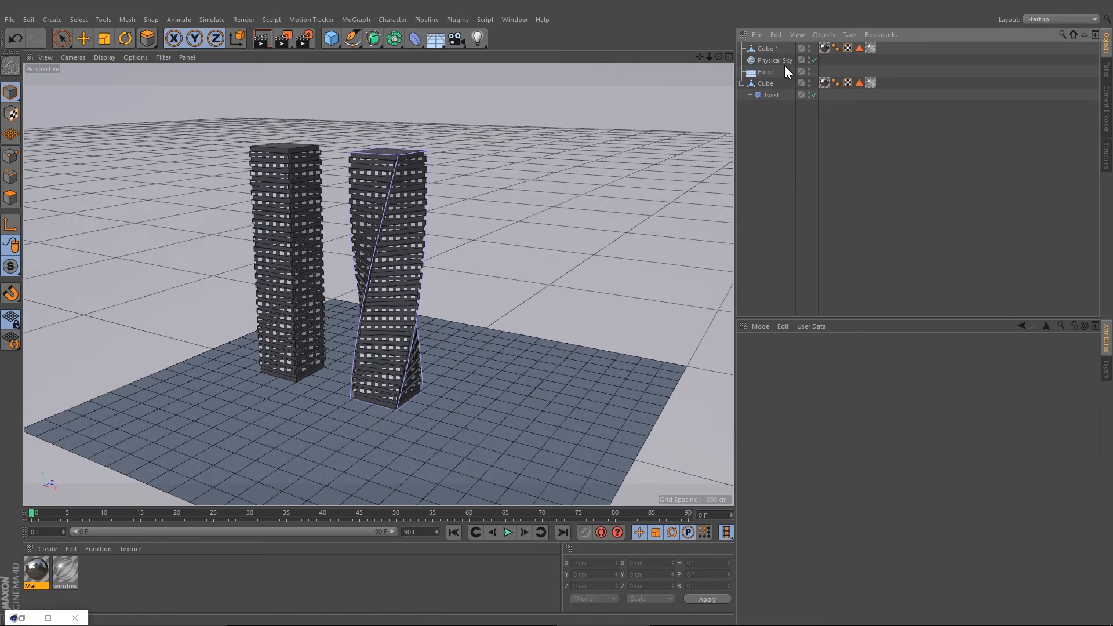
click(766, 83)
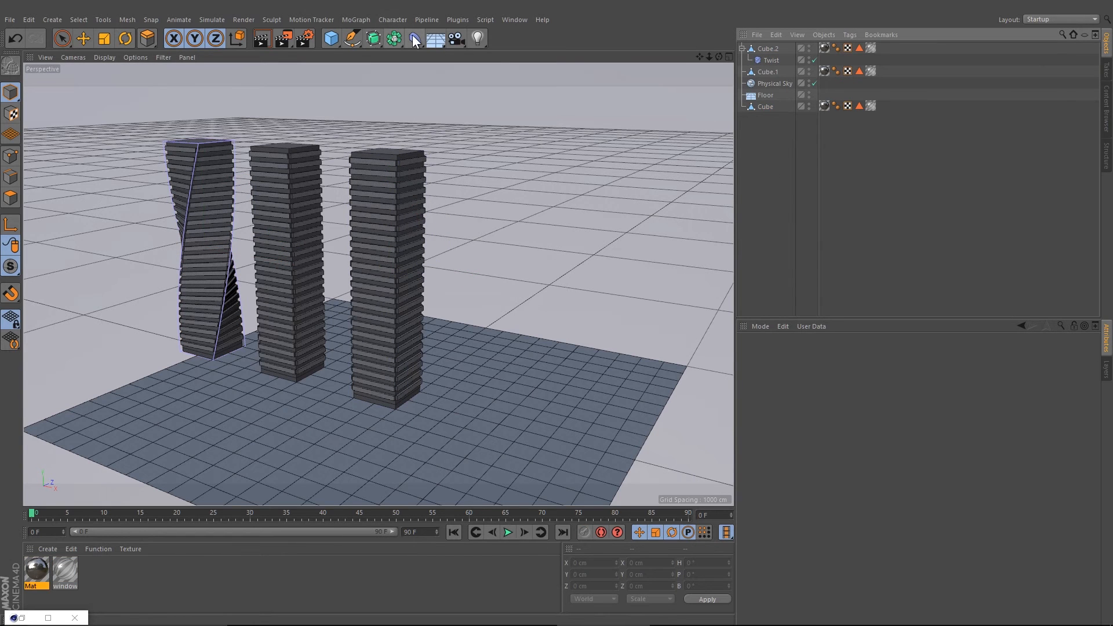
Add a Taper deformer fitted to the tower, at about 78% strength
click(413, 38)
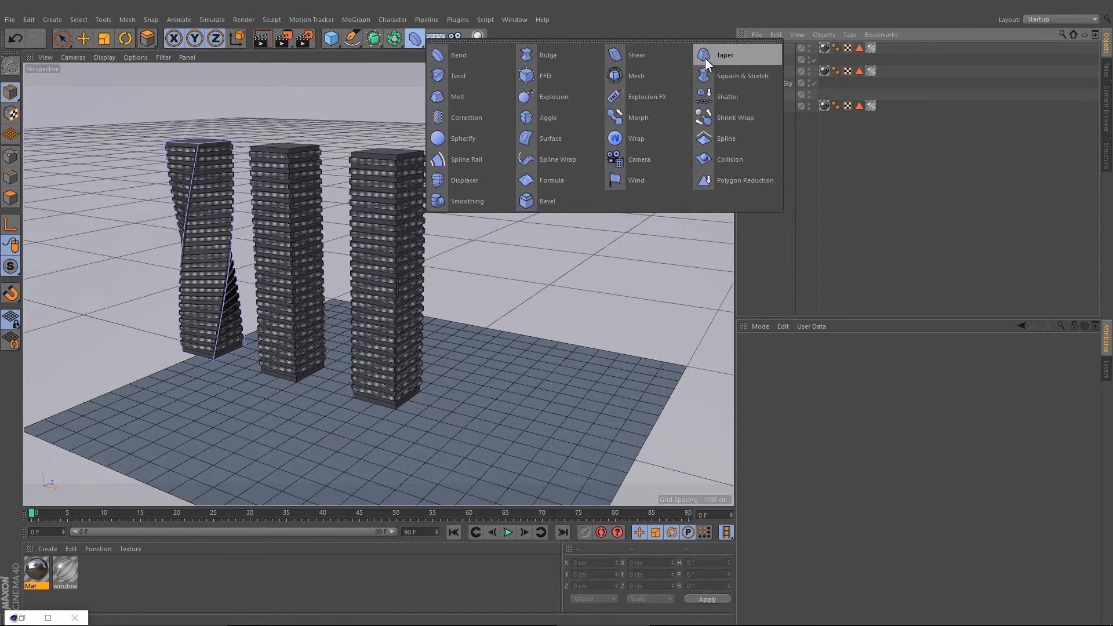
click(724, 55)
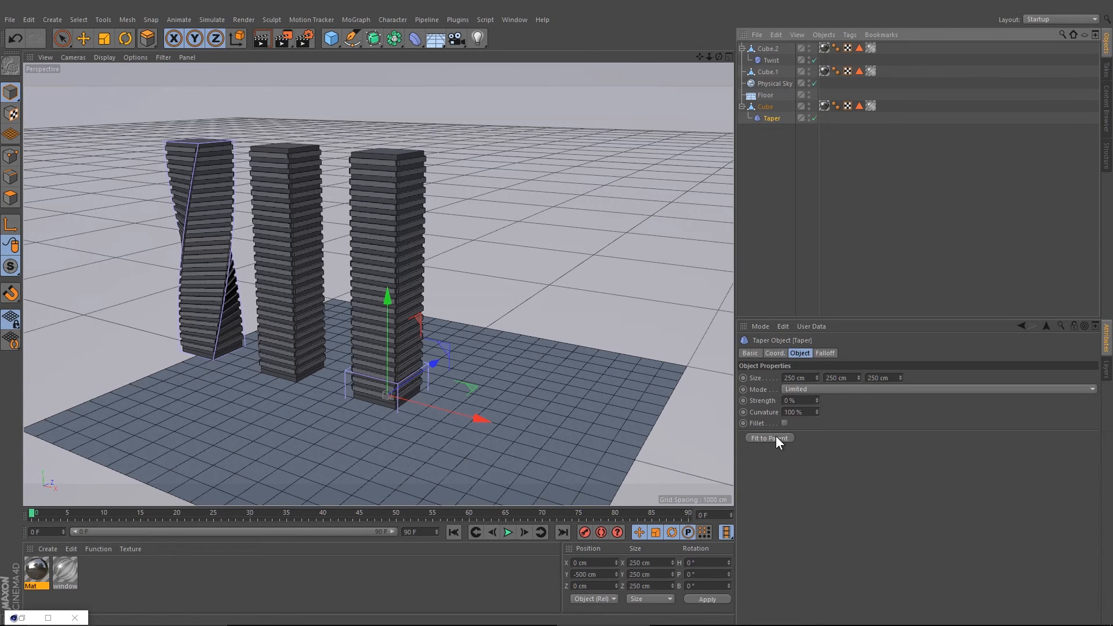
click(770, 438)
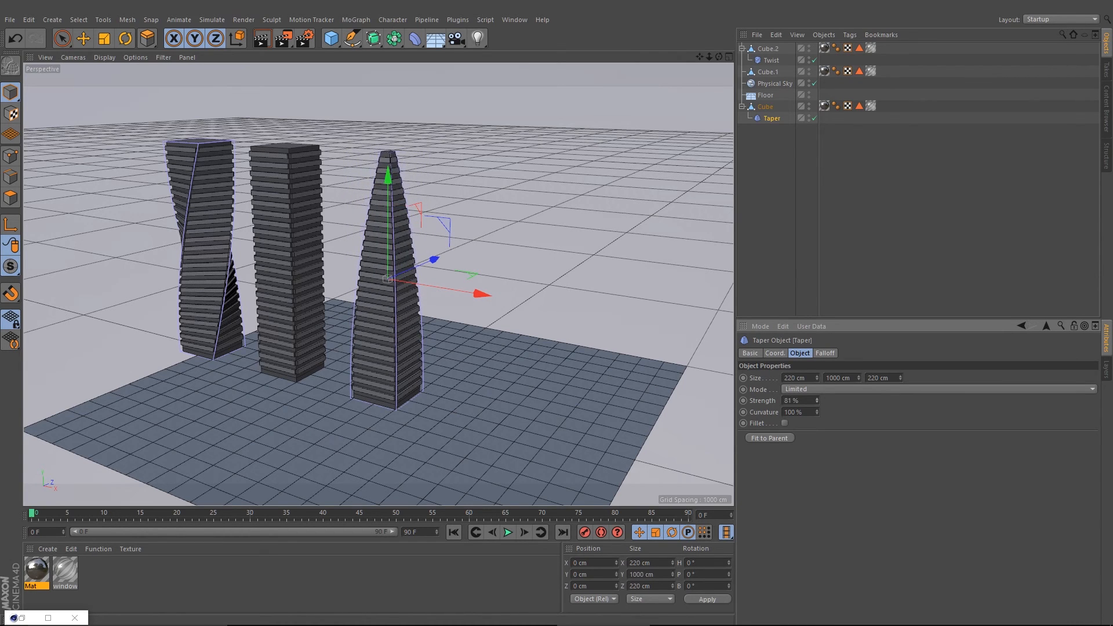
click(791, 401)
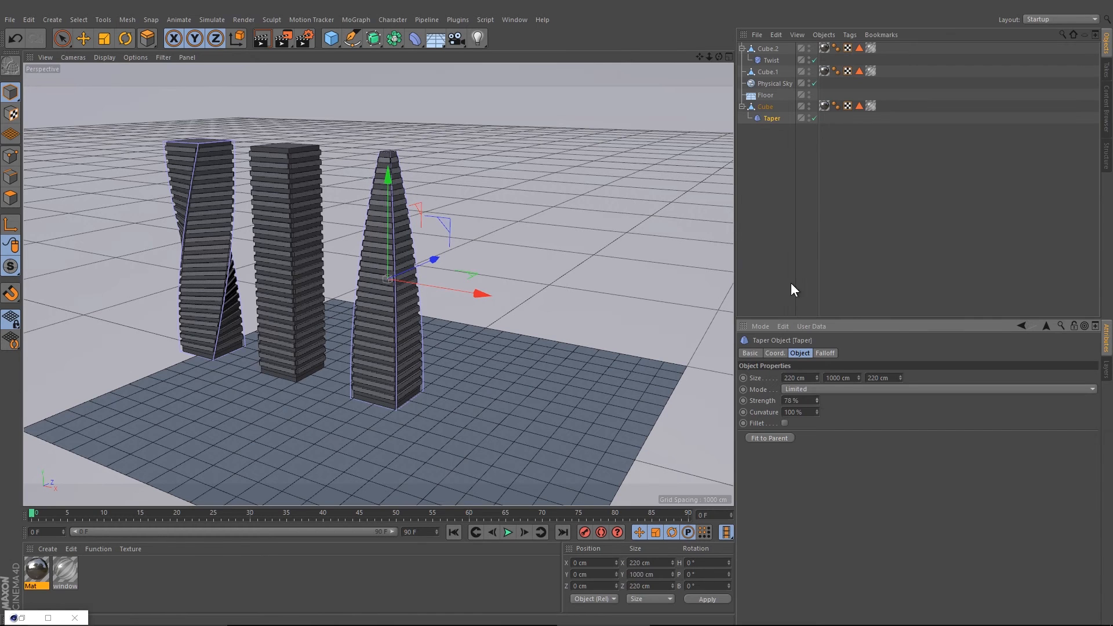
Move the tapered tower copy to the far left of the row
click(766, 106)
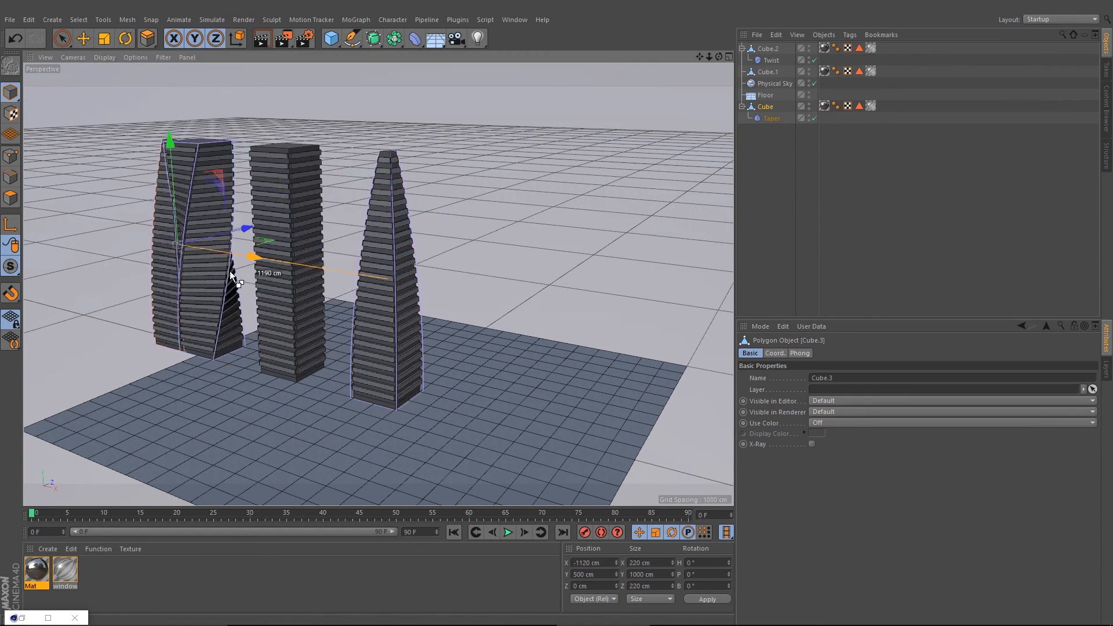
drag(248, 257, 199, 247)
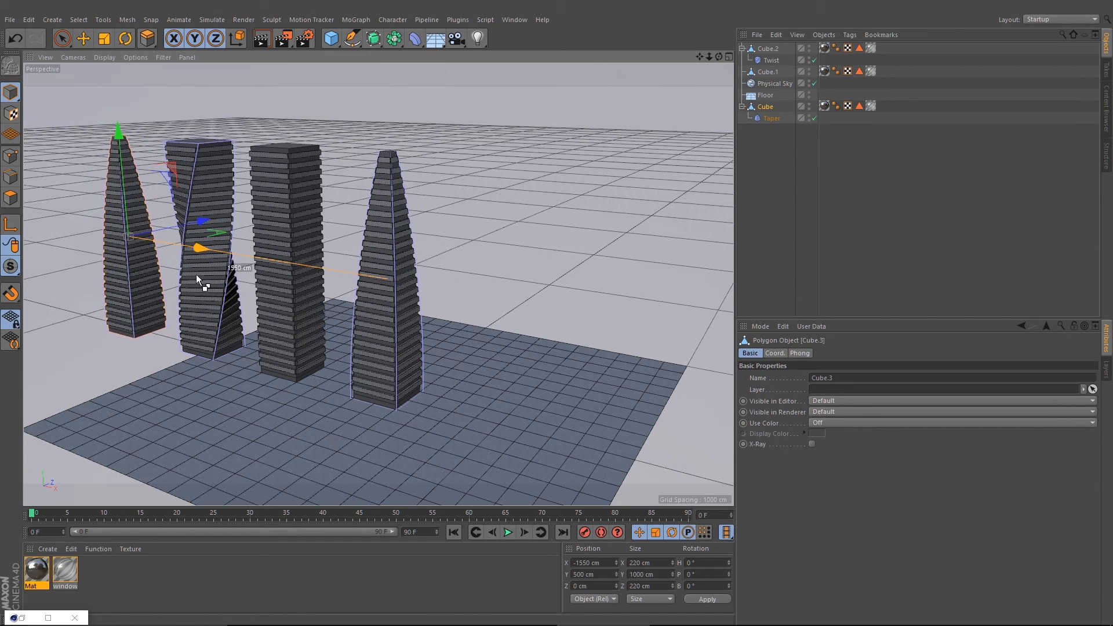
drag(201, 247, 212, 247)
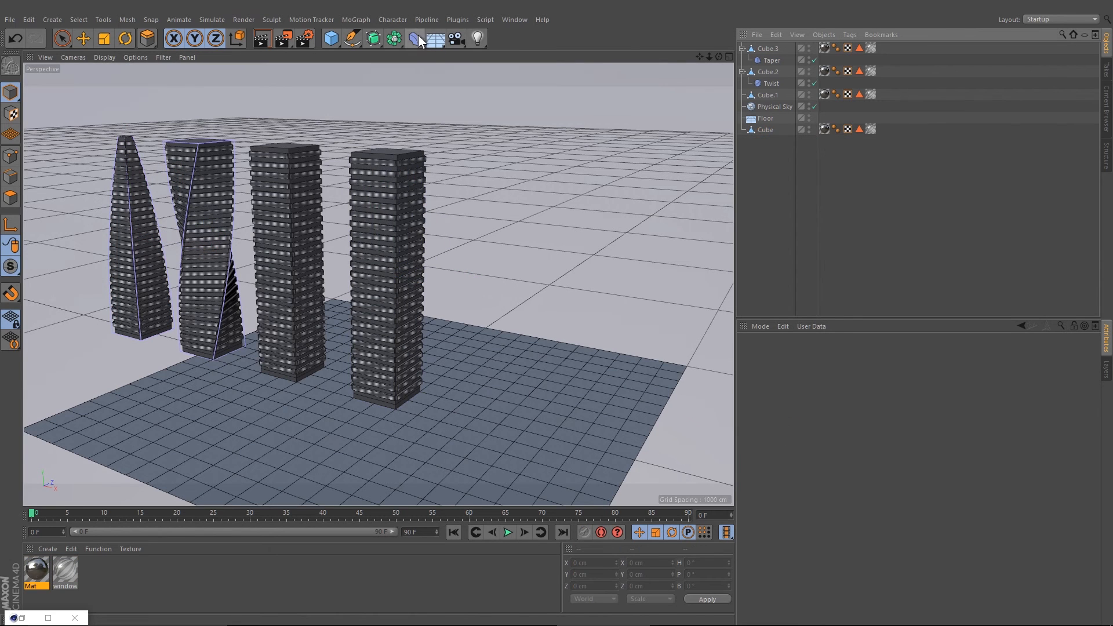
Add a Bend deformer with 180° strength to arch the tower, viewed from below
click(412, 38)
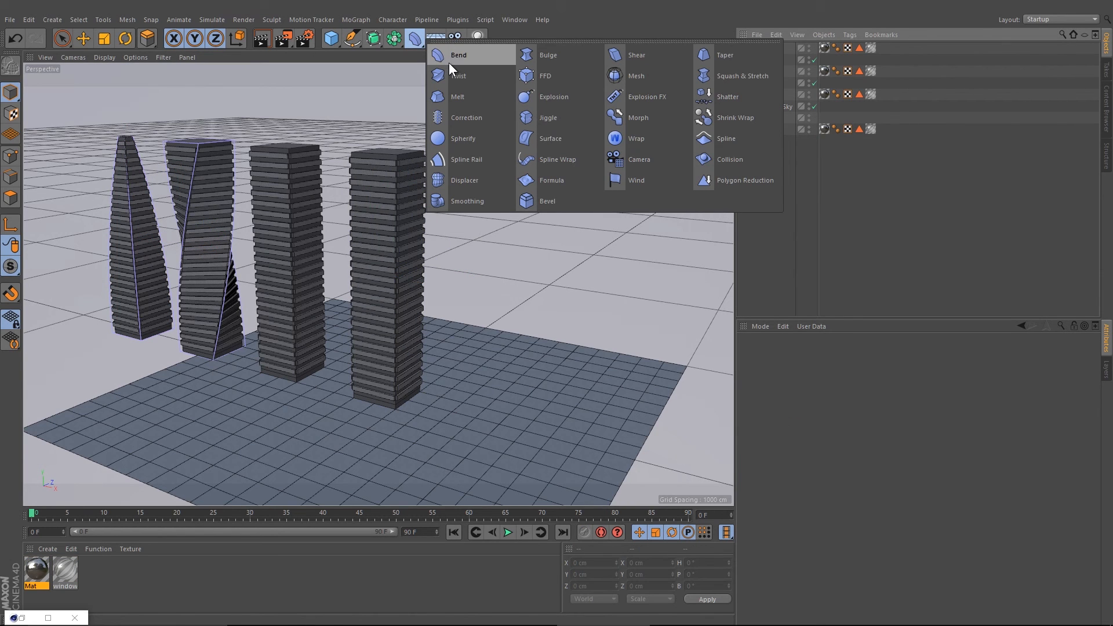
click(458, 55)
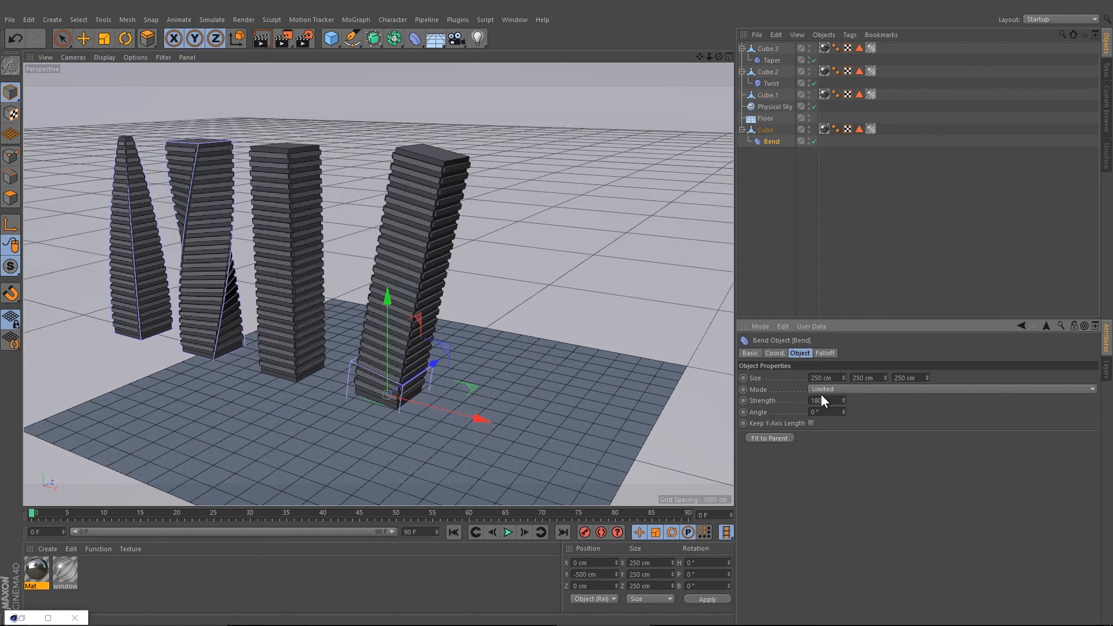
click(769, 437)
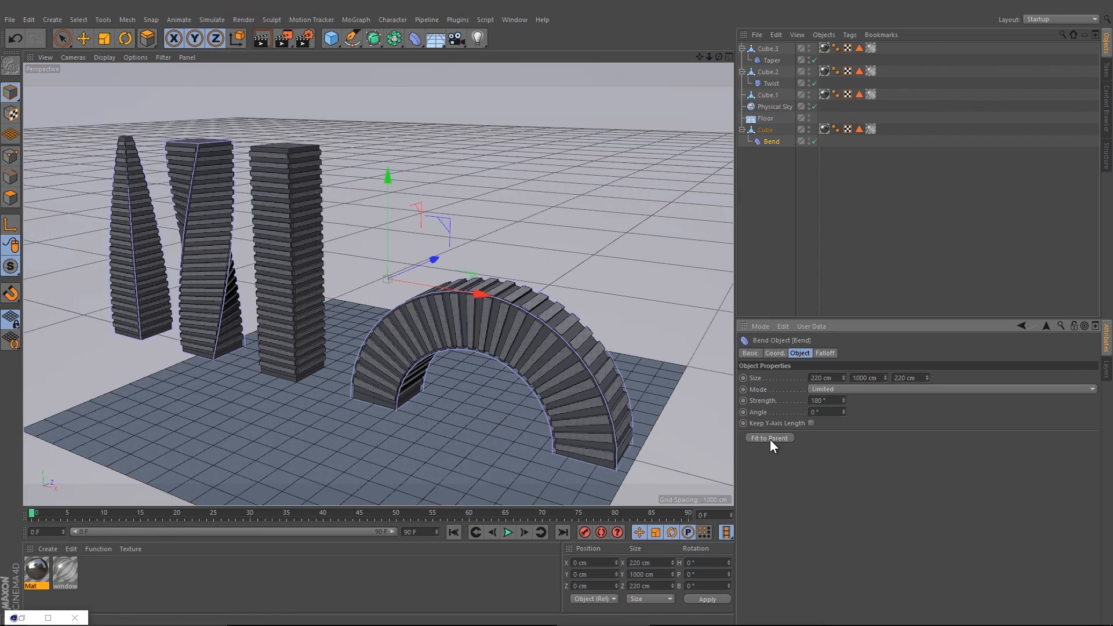
drag(384, 284, 298, 221)
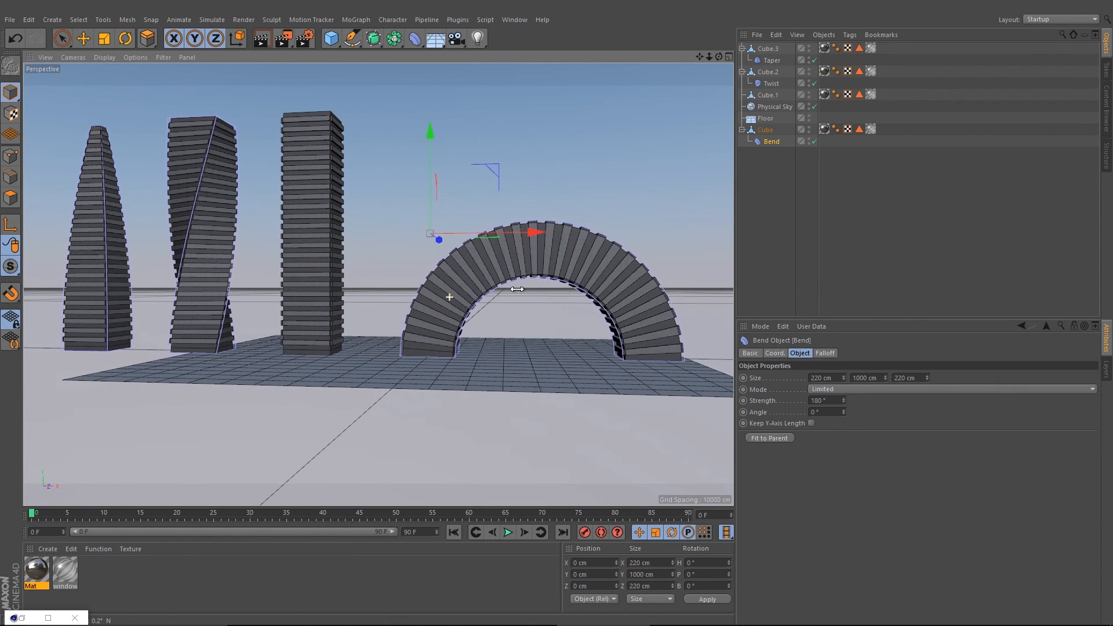
mouse_move(497, 325)
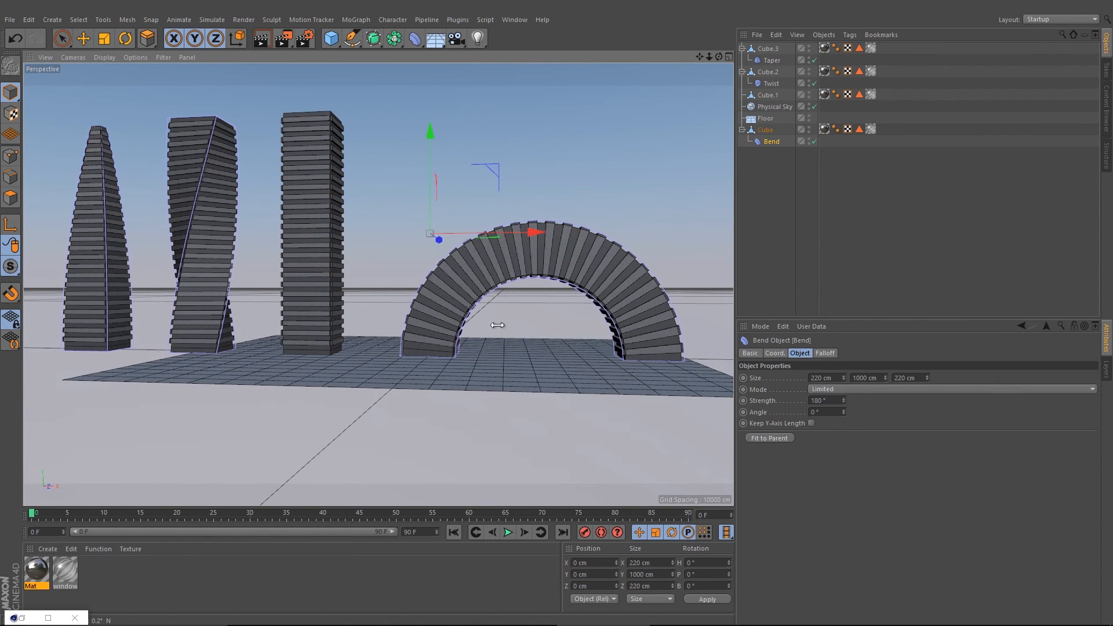
mouse_move(576, 314)
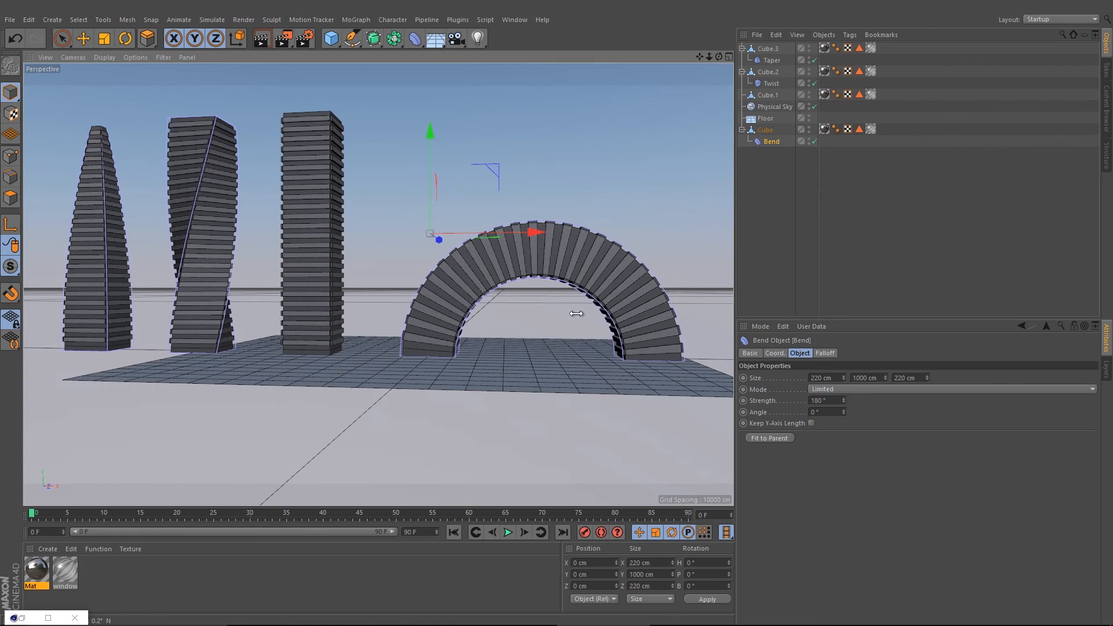